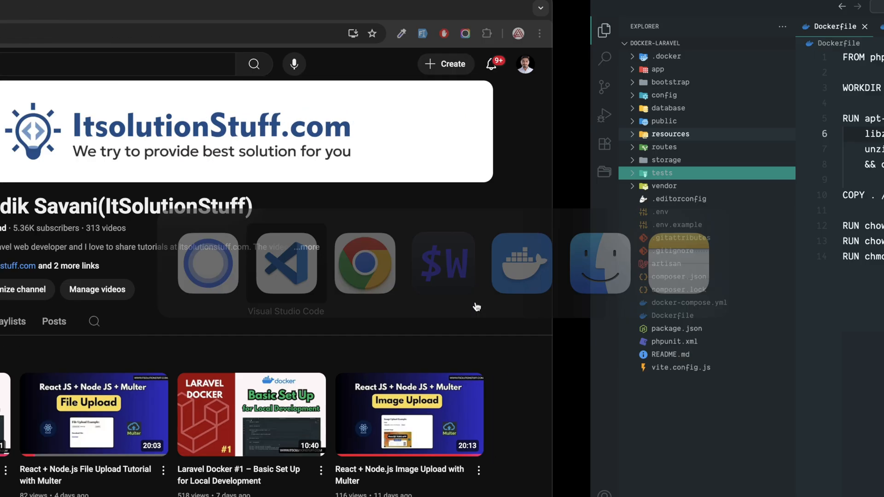
Review the Dockerfile, the db service in docker-compose.yml, and the .env file with its mysql connection.
left_click(286, 263)
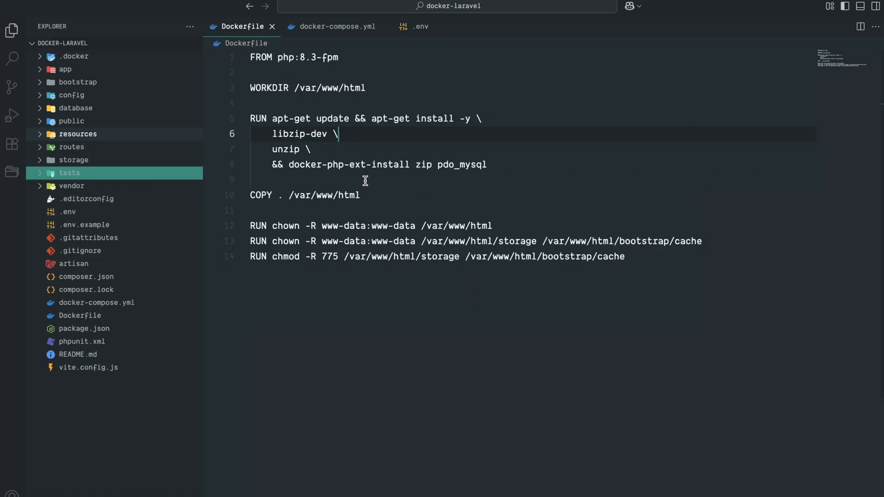
mouse_move(458, 180)
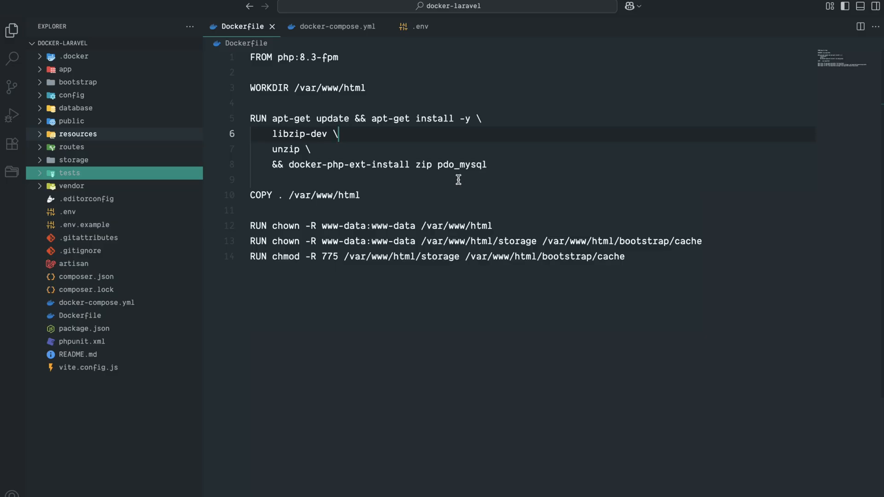
mouse_move(346, 43)
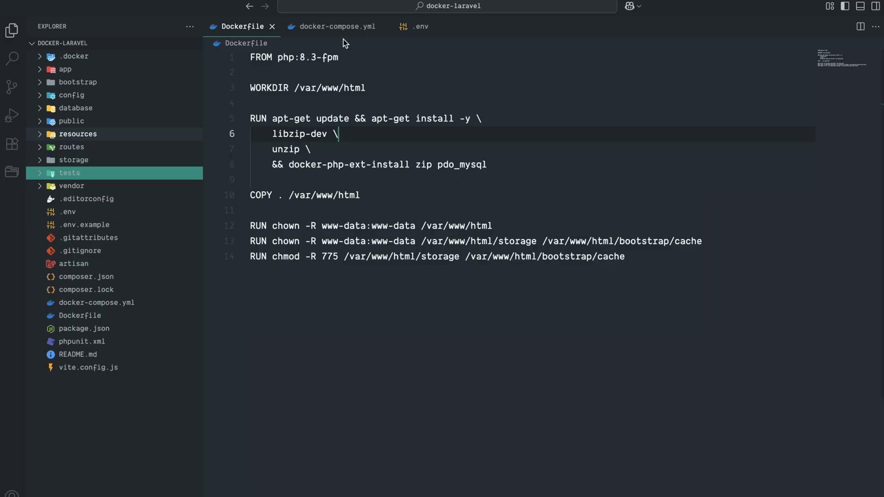
left_click(336, 27)
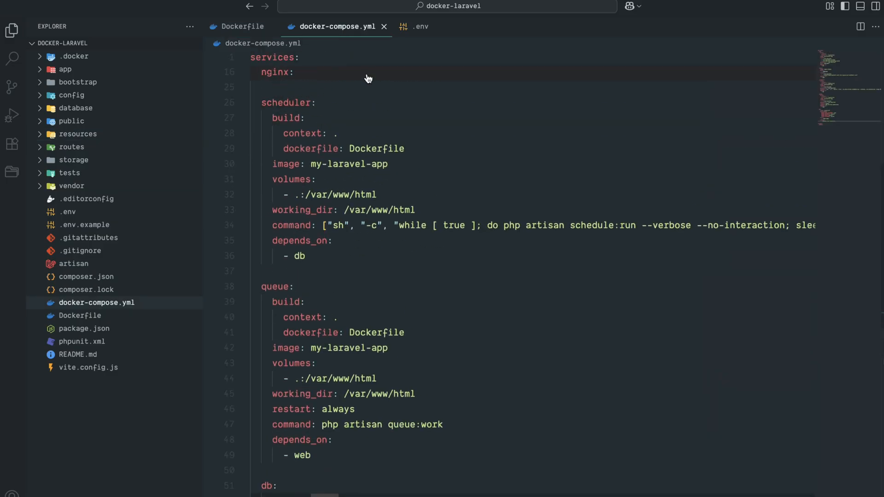
scroll("down", 3)
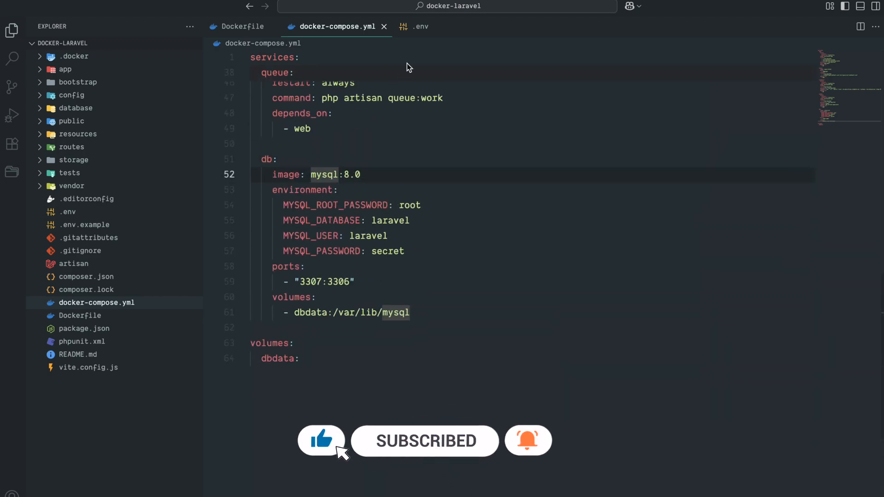
left_click(420, 26)
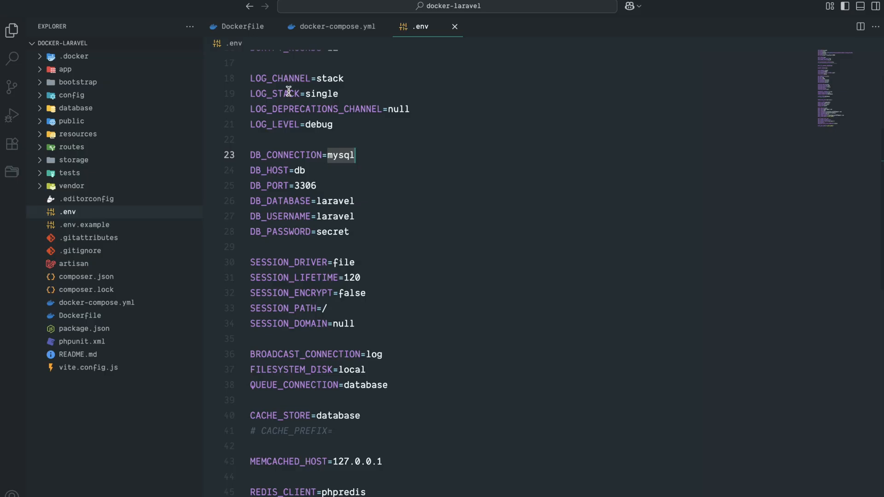
In the Dockerfile, replace the pdo_mysql extension with 'pdo pdo_pgsql'.
left_click(242, 27)
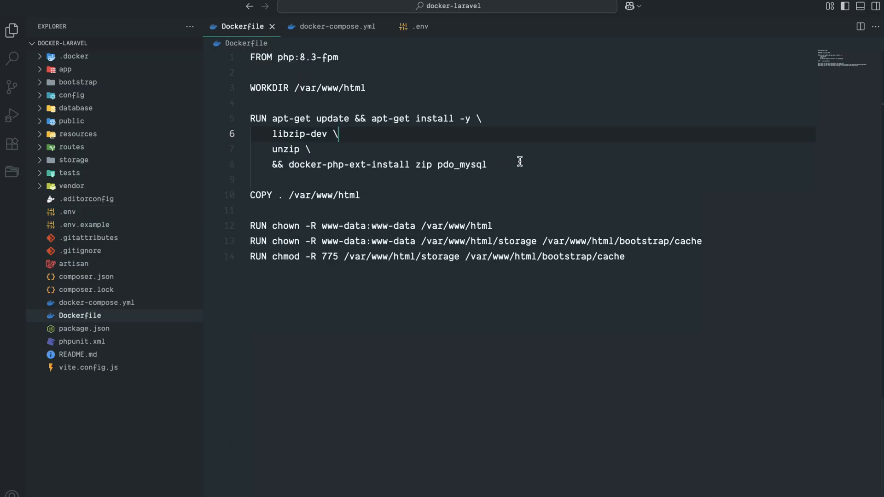
double_click(462, 164)
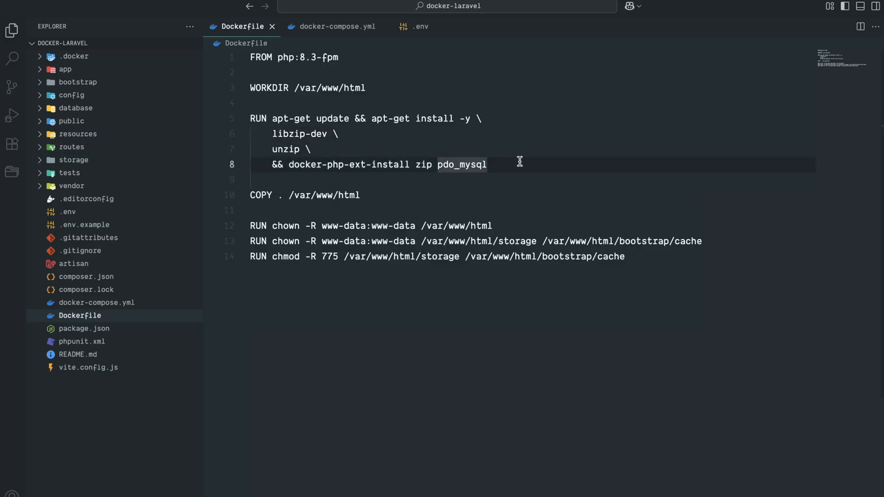
key("Backspace")
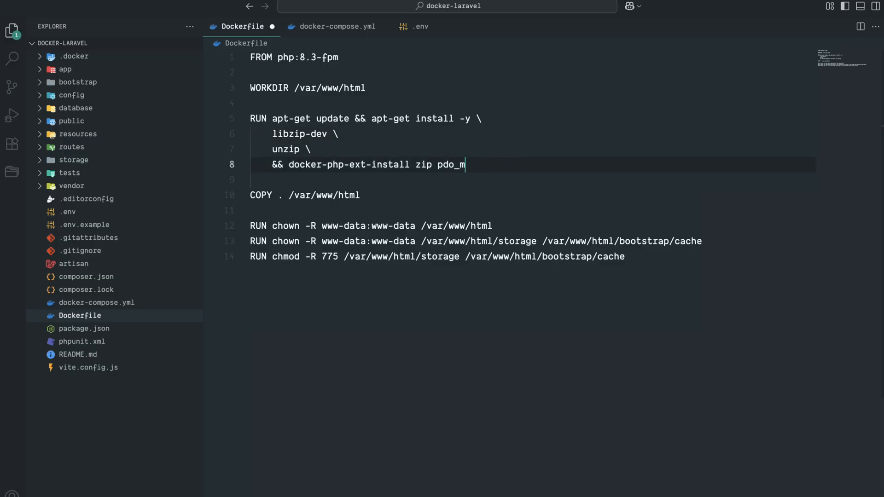
key("Backspace")
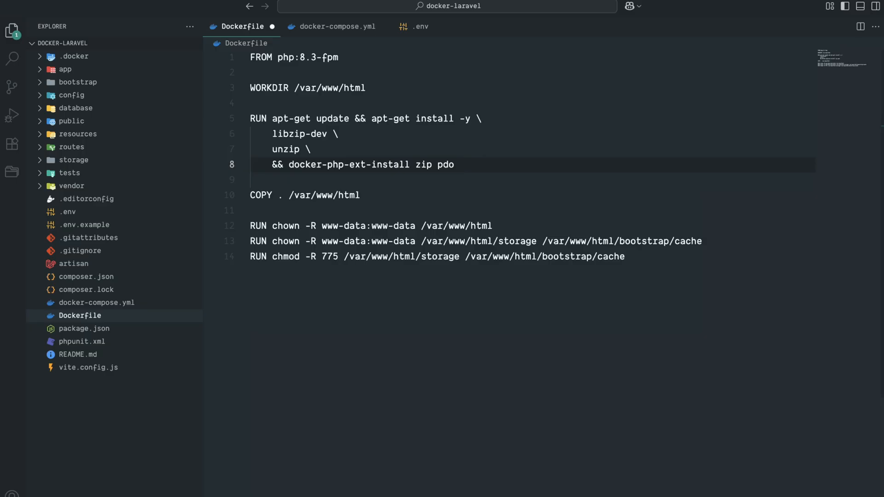
type("pdo_")
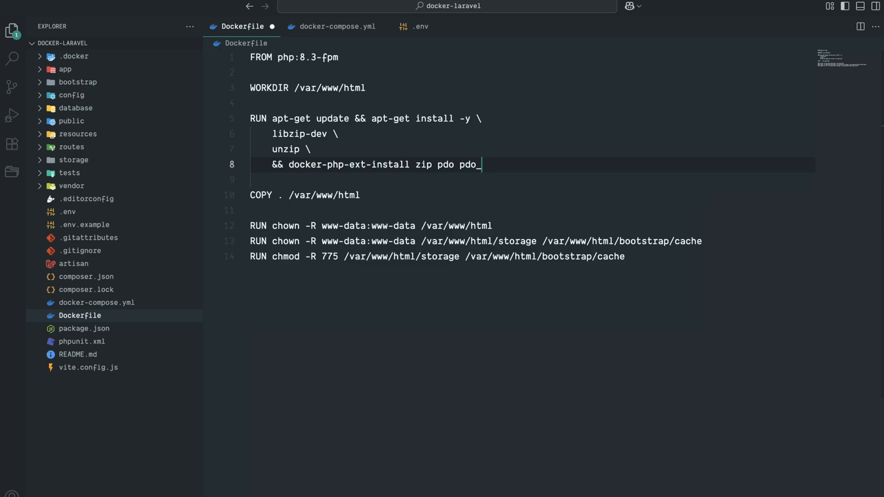
type("phsql")
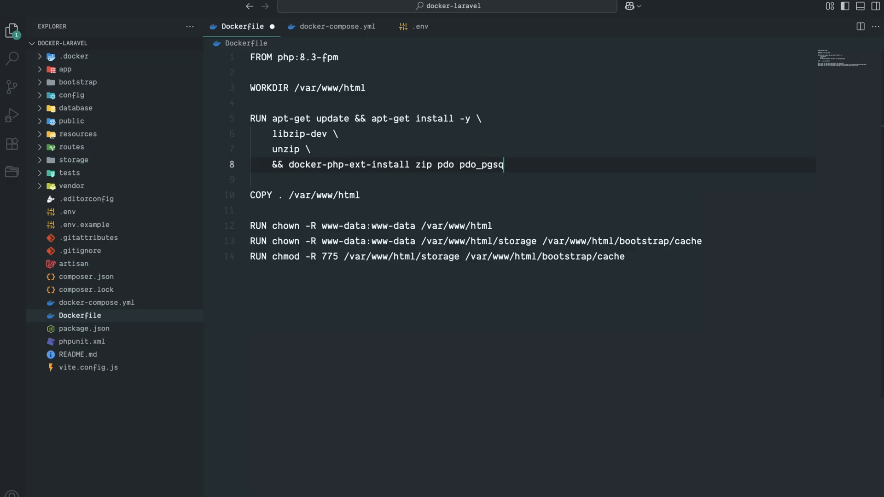
type("l")
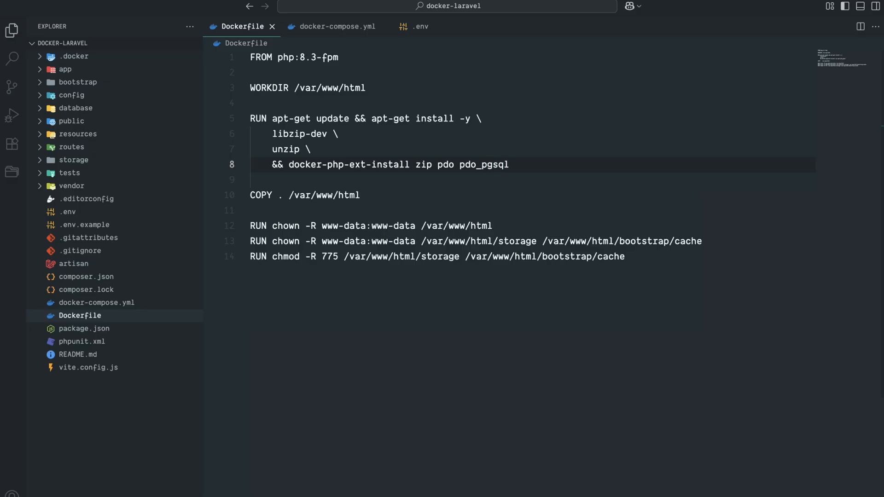
Add a 'libpq-dev \' line to the apt-get install list and save the Dockerfile.
key("enter")
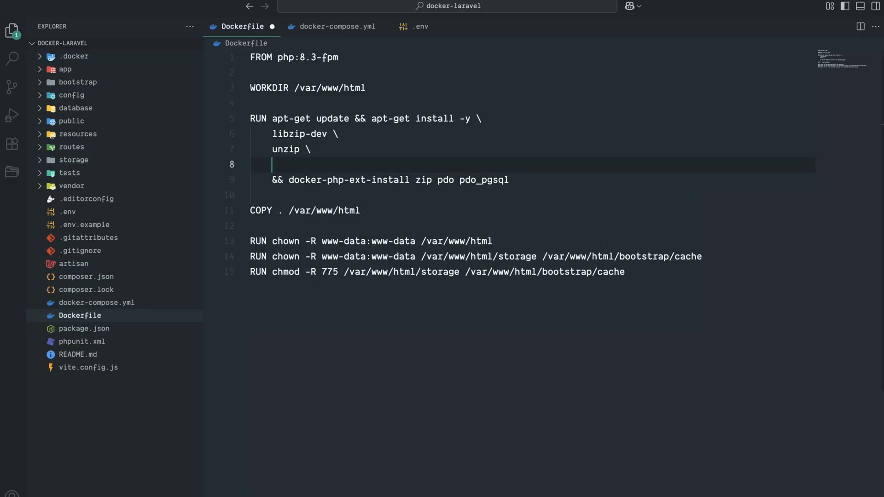
type("libpq")
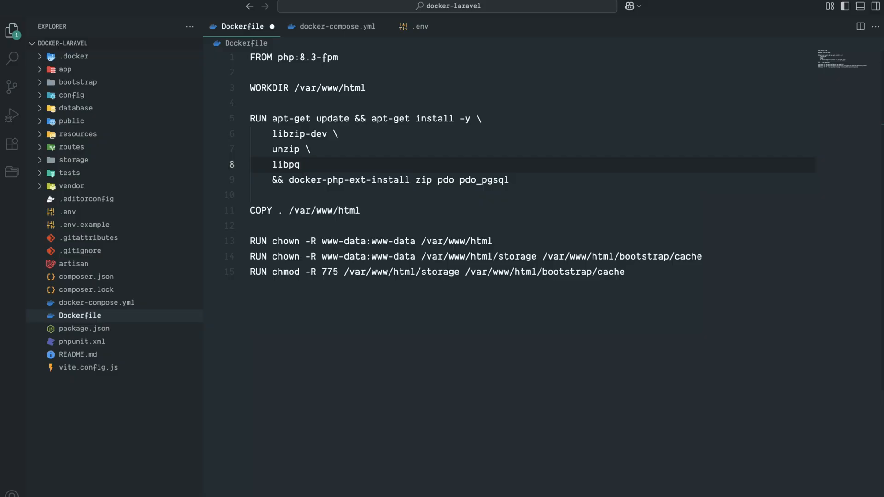
type("-dev \\")
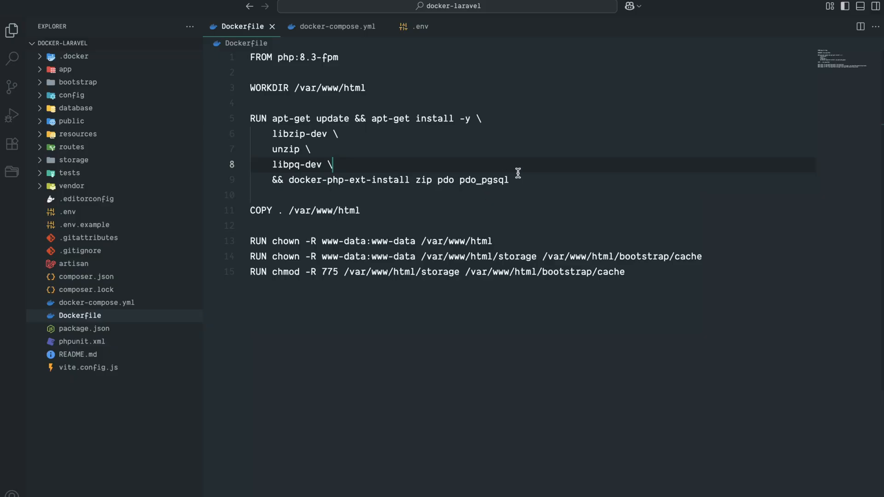
mouse_move(337, 26)
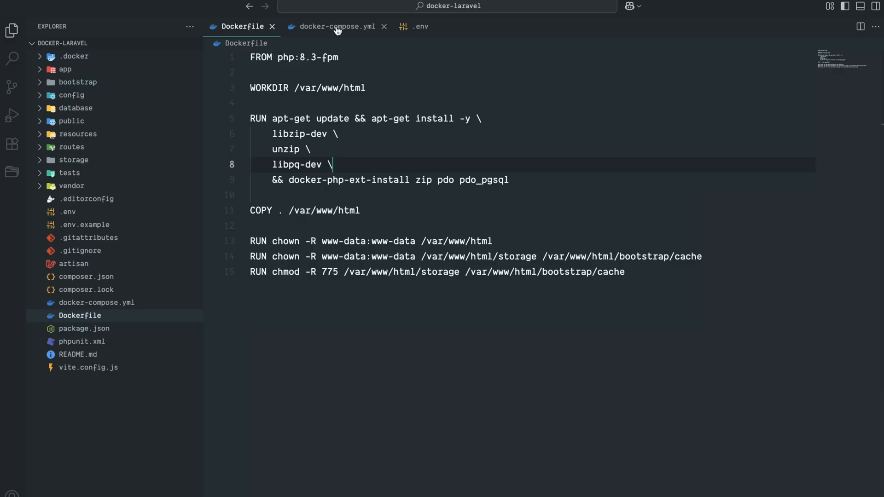
In docker-compose.yml, set the db service image to postgres:15 and rename the database variable to POSTGRES_DB.
left_click(335, 26)
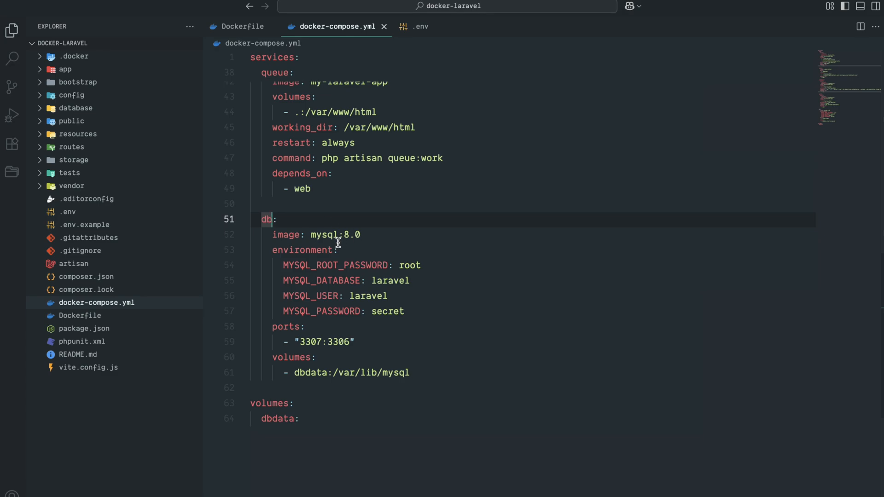
mouse_move(318, 239)
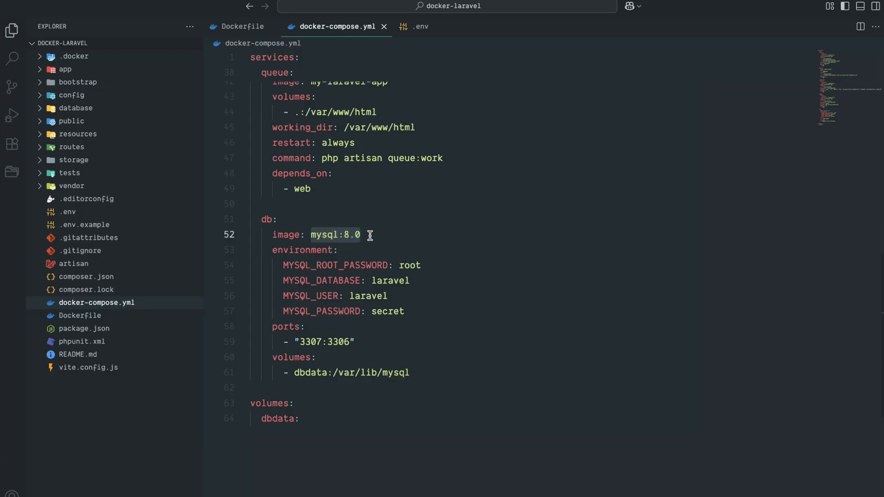
type("postgres")
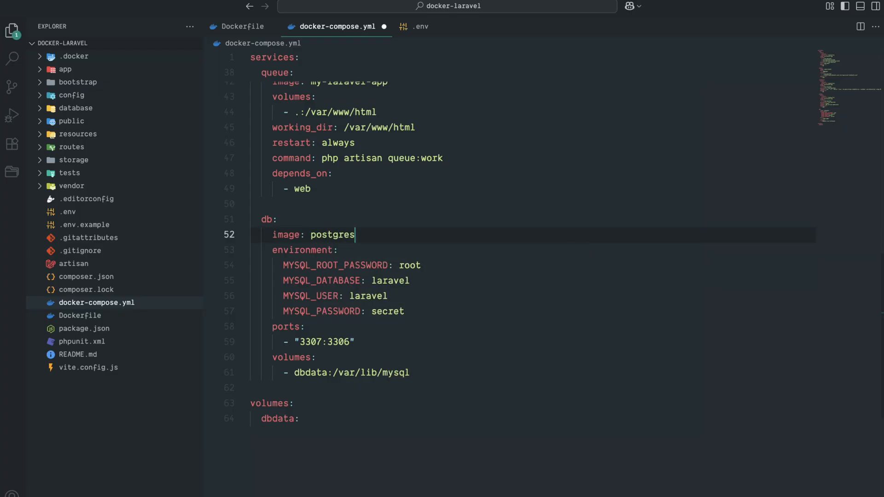
type(":15")
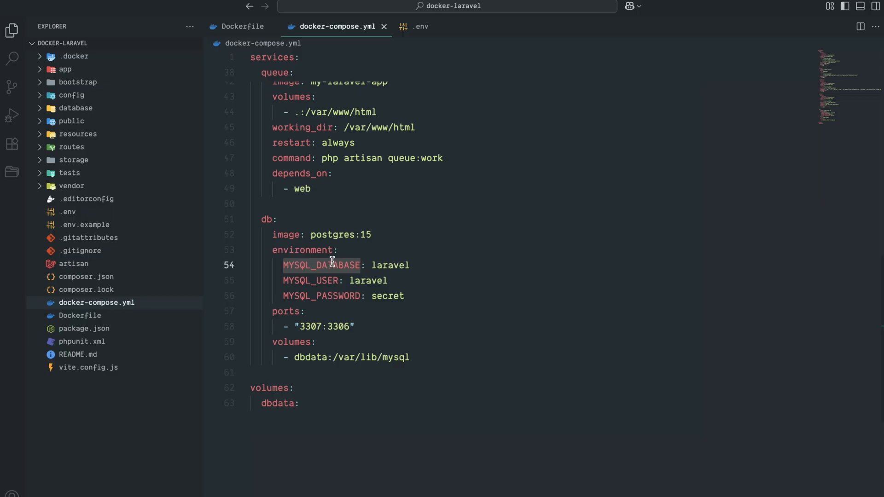
type("POSTGRES")
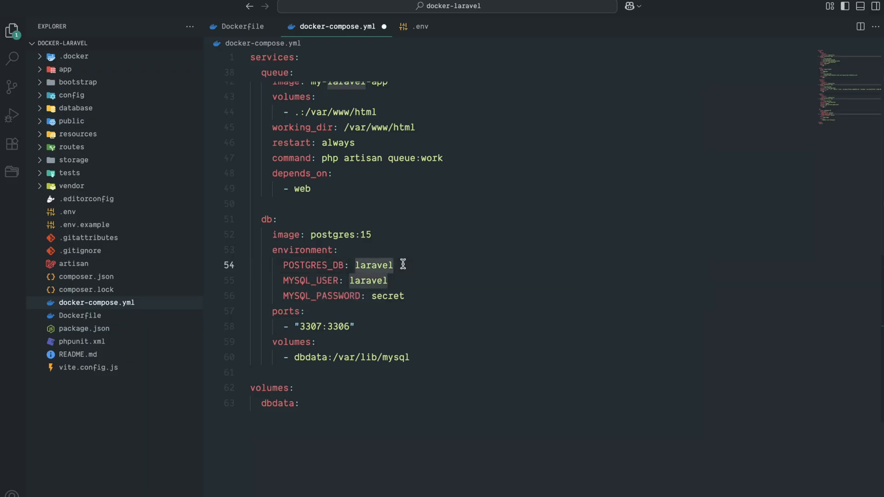
Rename MYSQL_USER and MYSQL_PASSWORD to POSTGRES_USER and POSTGRES_PASSWORD and save.
double_click(313, 266)
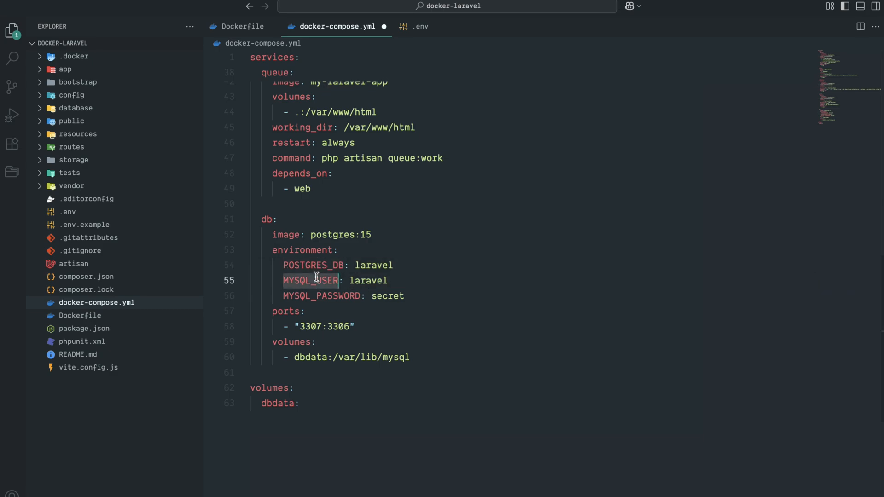
type("POSTGRES_USER")
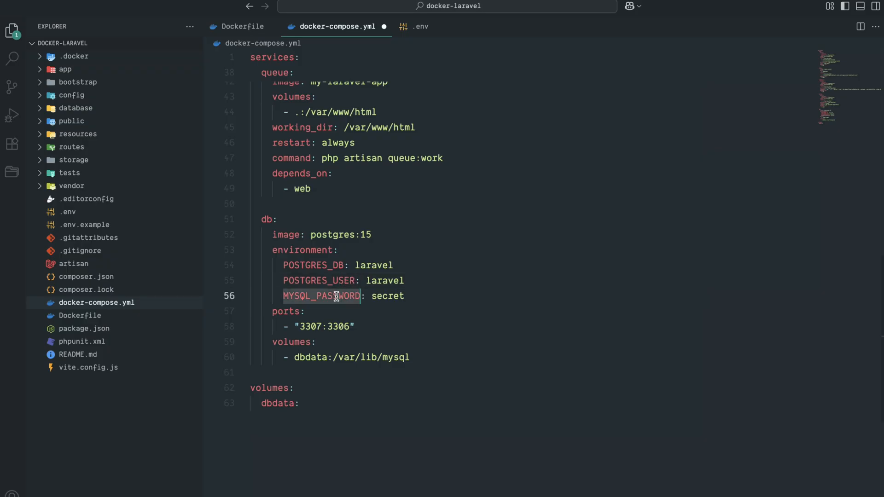
type("POSTGRES_: secret")
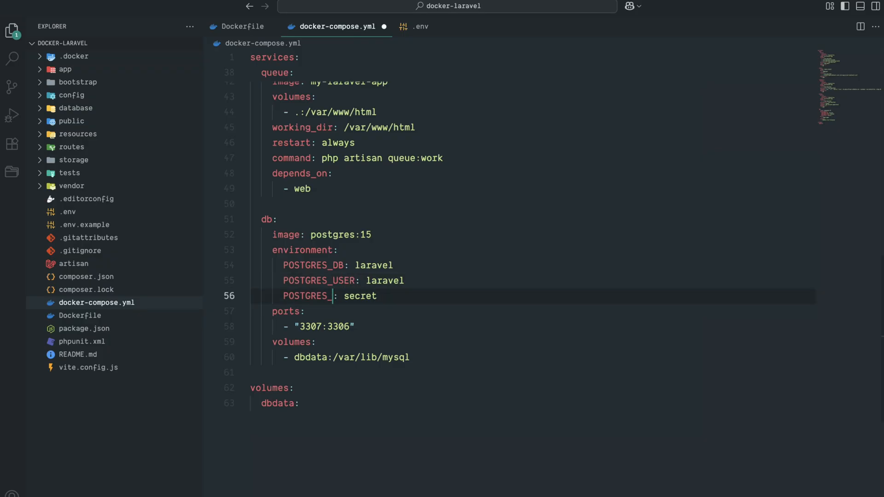
type("PASSW")
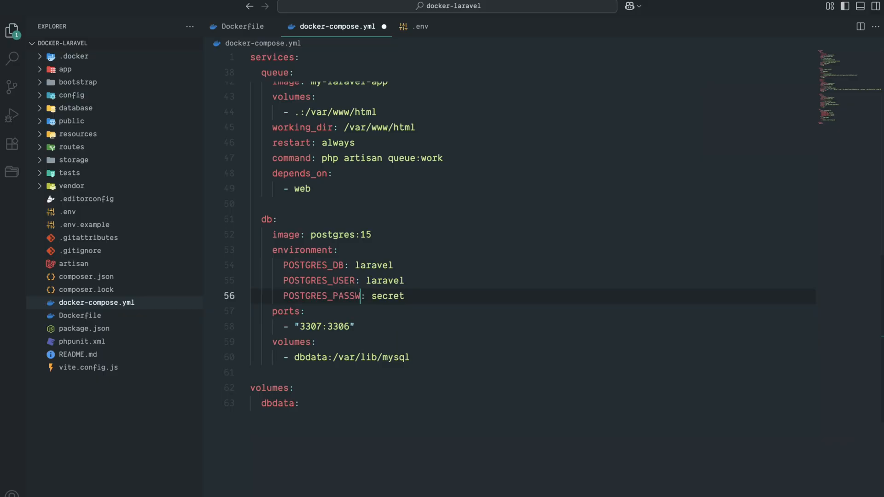
type("ORD")
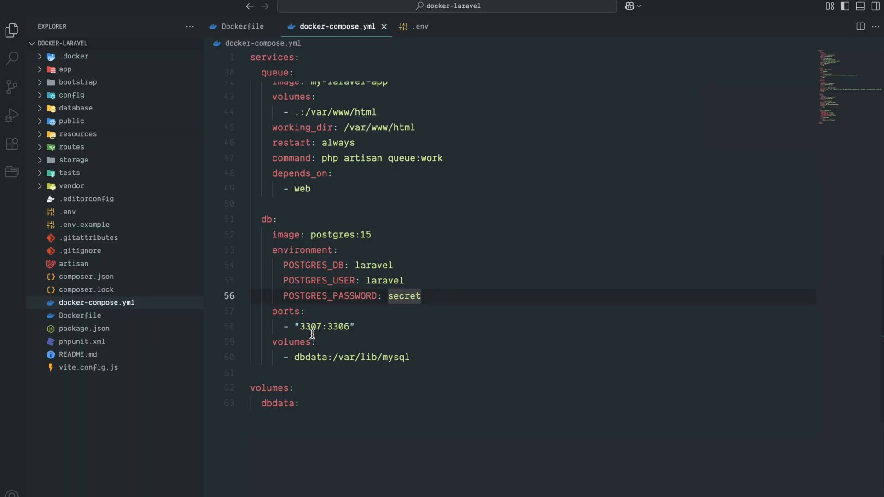
Change the db service port mapping to "5433:5432".
left_click(310, 326)
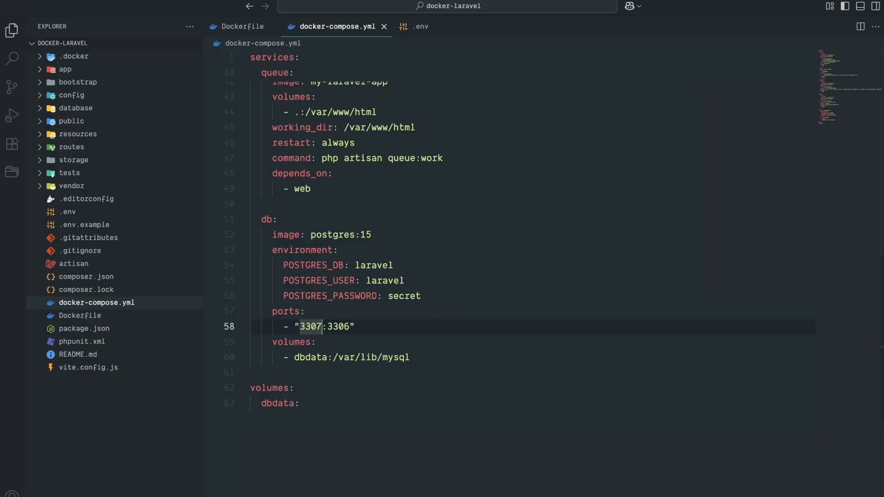
type("5")
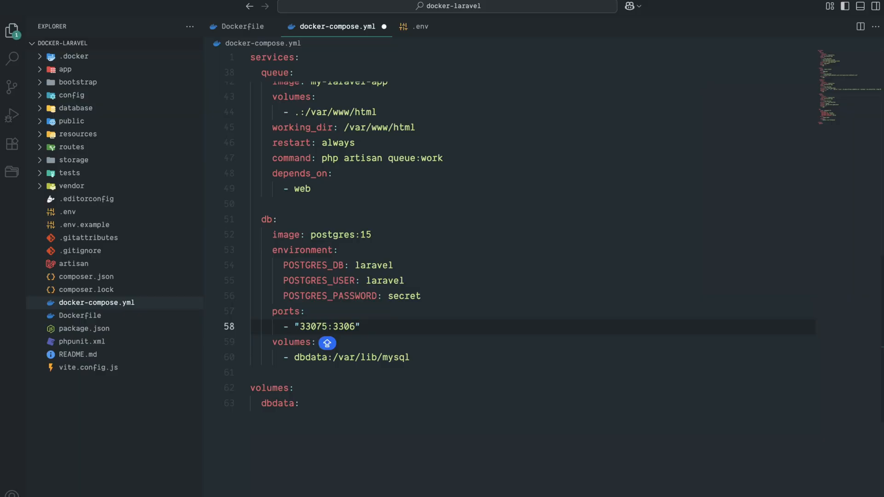
type("433:")
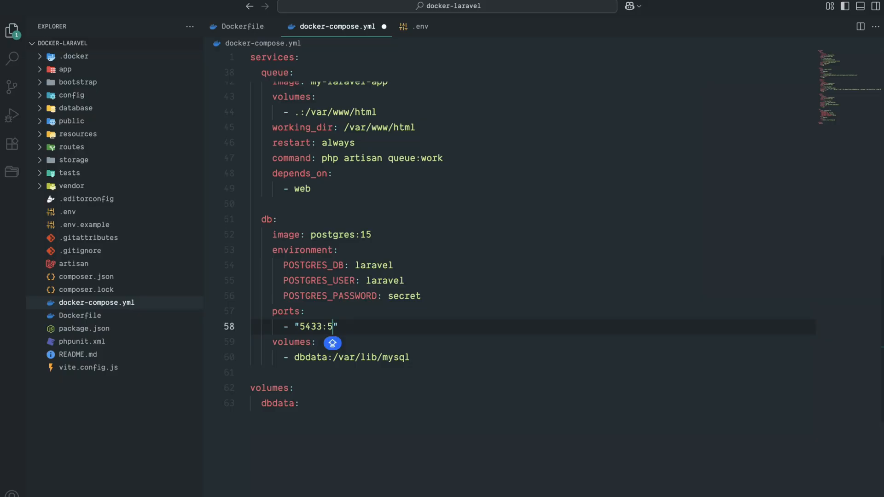
type("4")
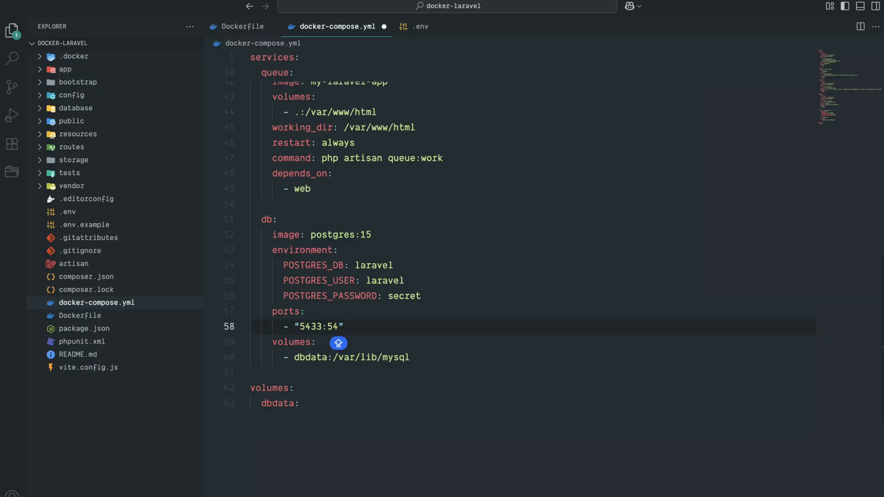
type("32")
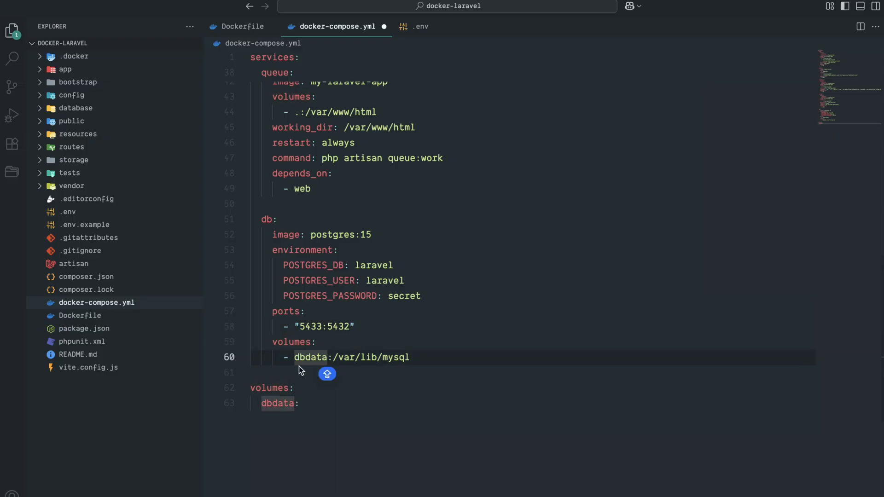
mouse_move(340, 362)
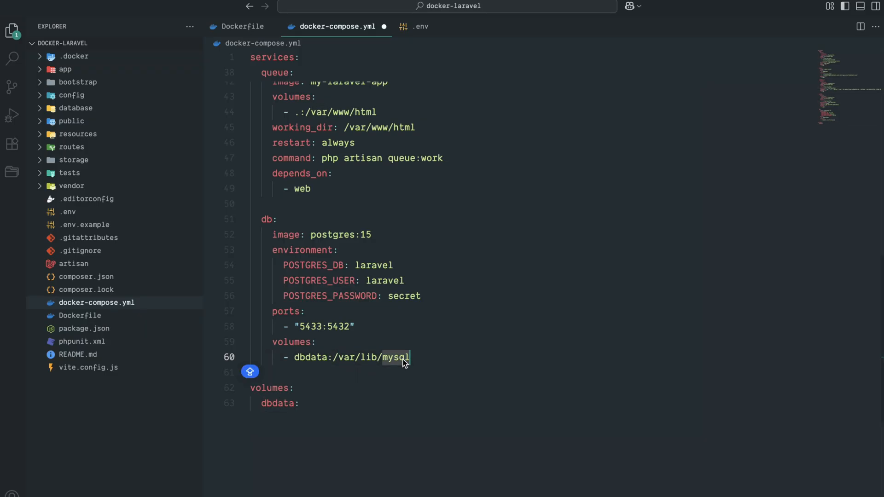
Set the db volume path to /var/lib/postgresql/data and save docker-compose.yml.
type("PO")
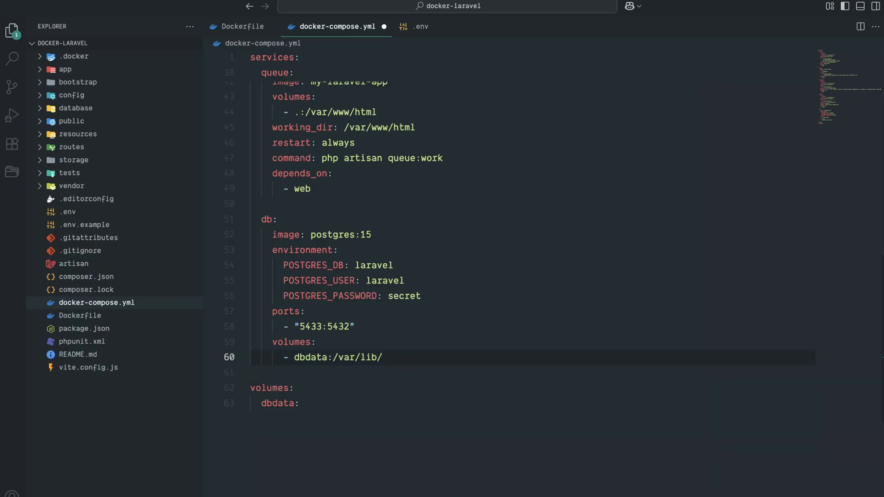
type("postgres")
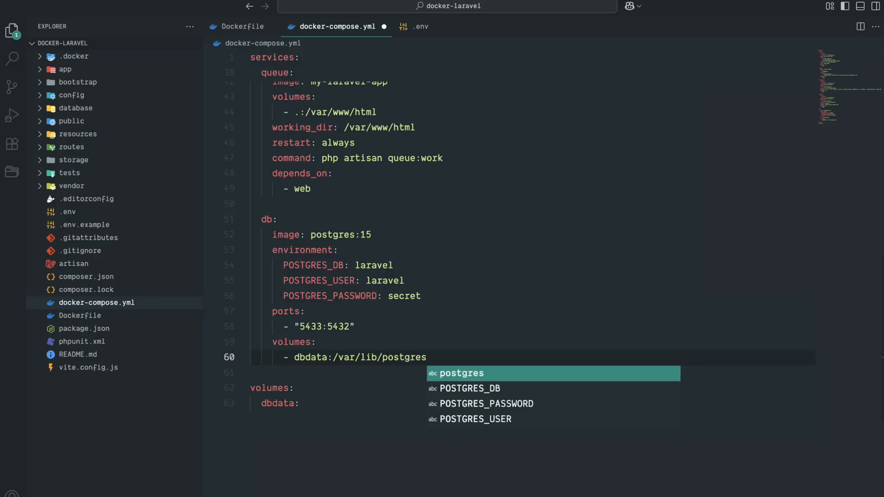
type("ql/data")
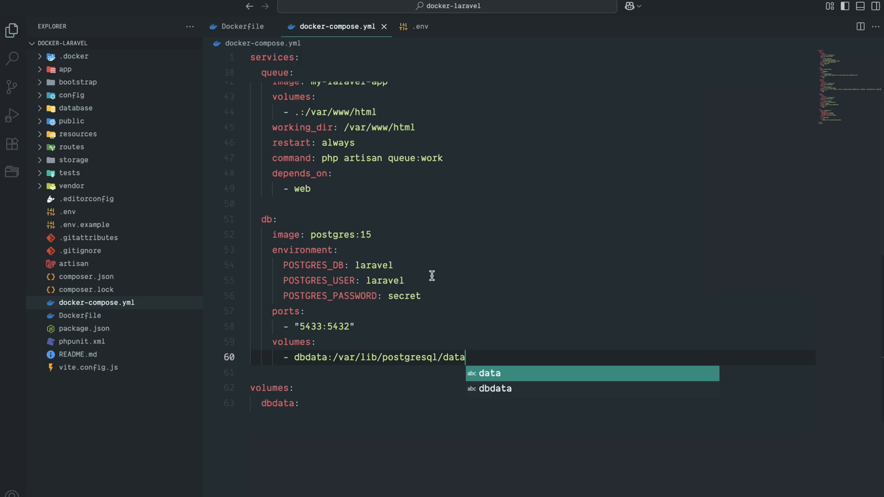
mouse_move(334, 197)
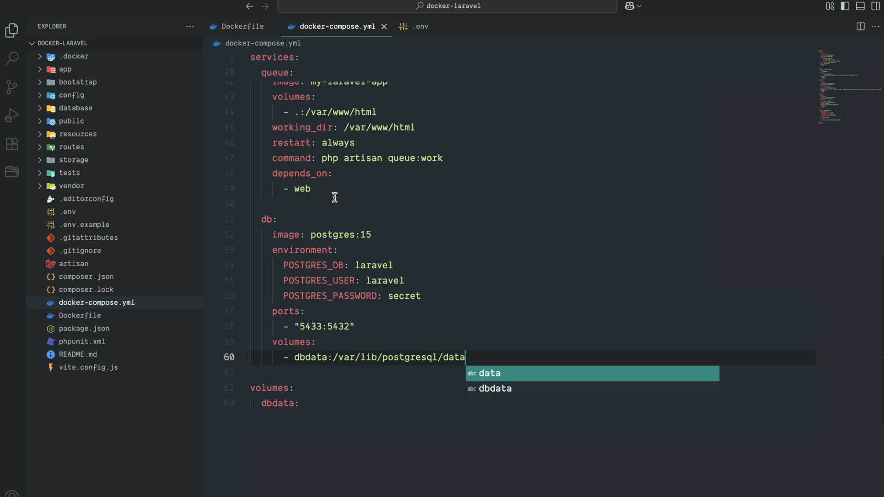
mouse_move(422, 26)
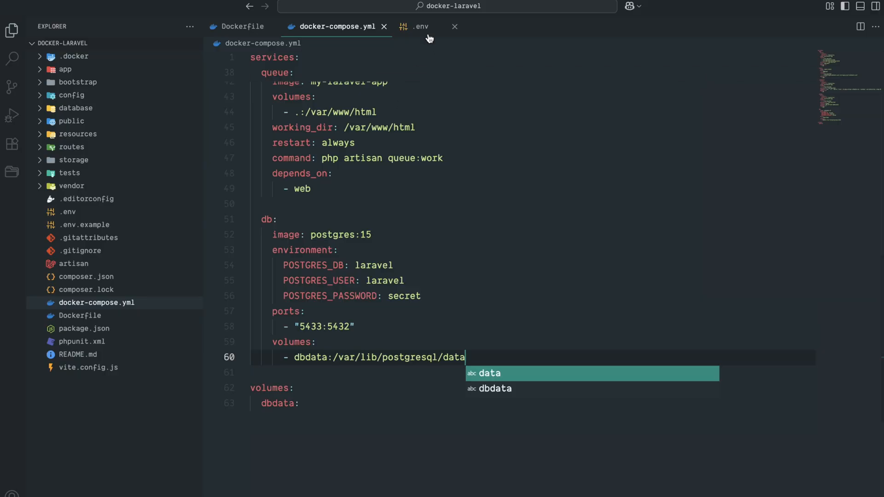
In .env, set DB_CONNECTION=pgsql and DB_PORT=5432, then save.
left_click(421, 27)
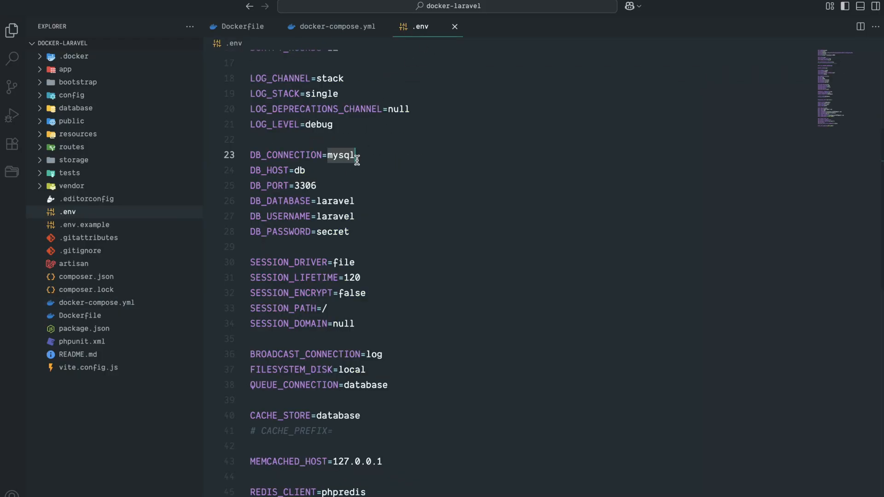
type("pg")
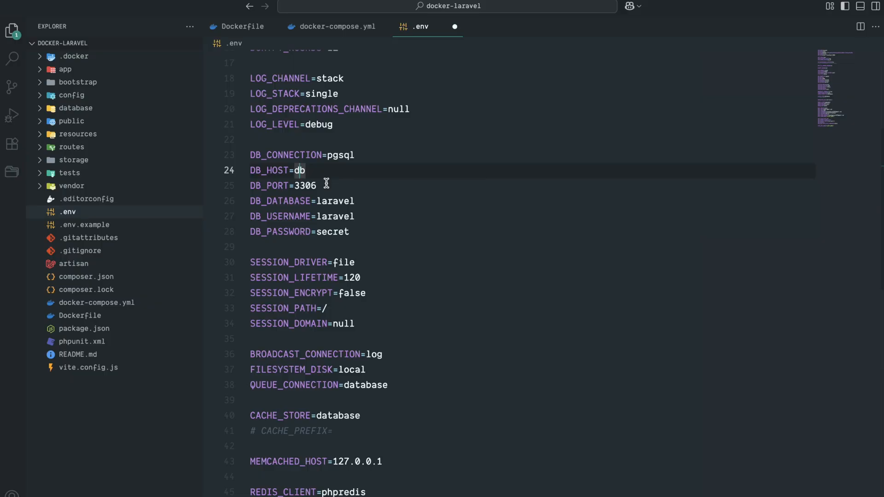
mouse_move(322, 185)
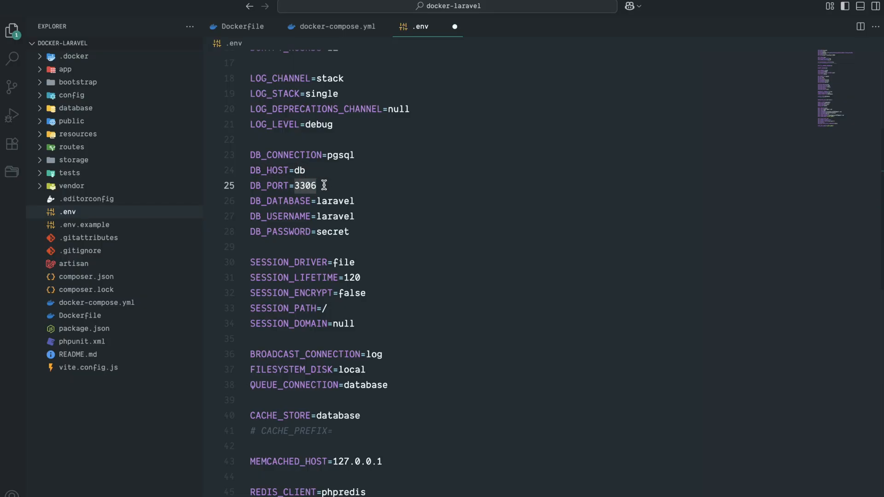
type("54")
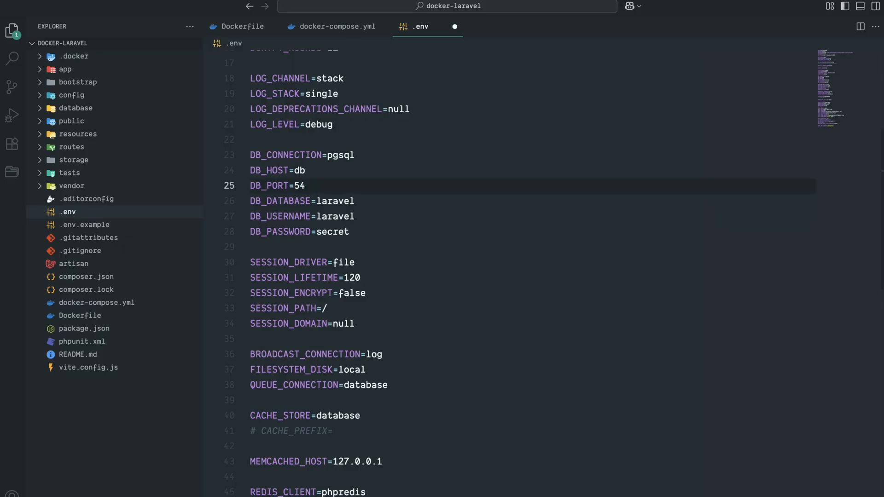
type("32")
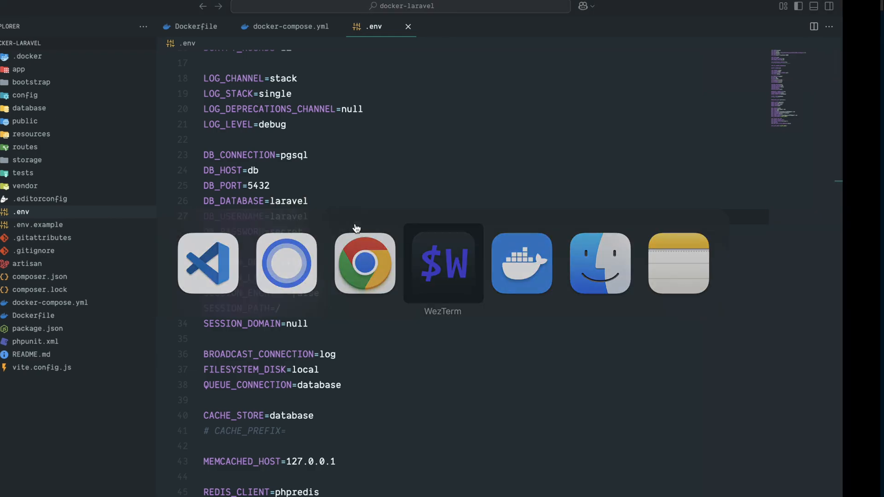
Run docker compose up -d --build in the terminal and wait for all containers to start.
left_click(443, 263)
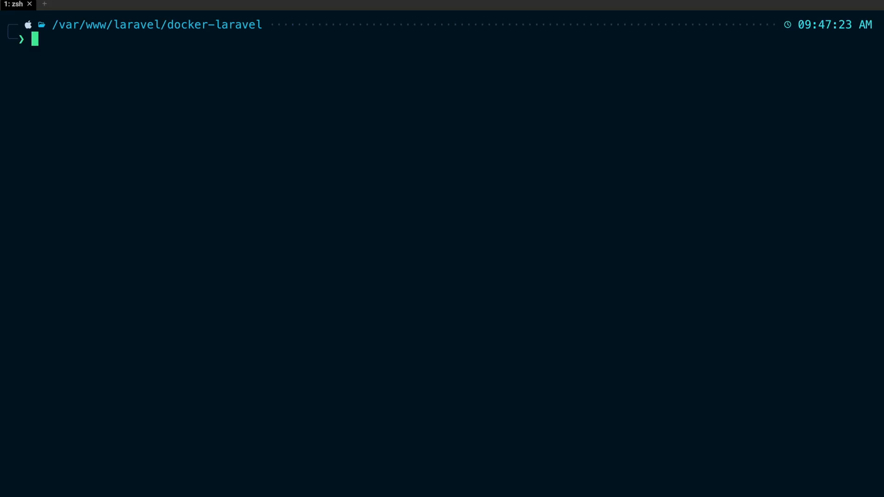
type("docker compose up -d --build")
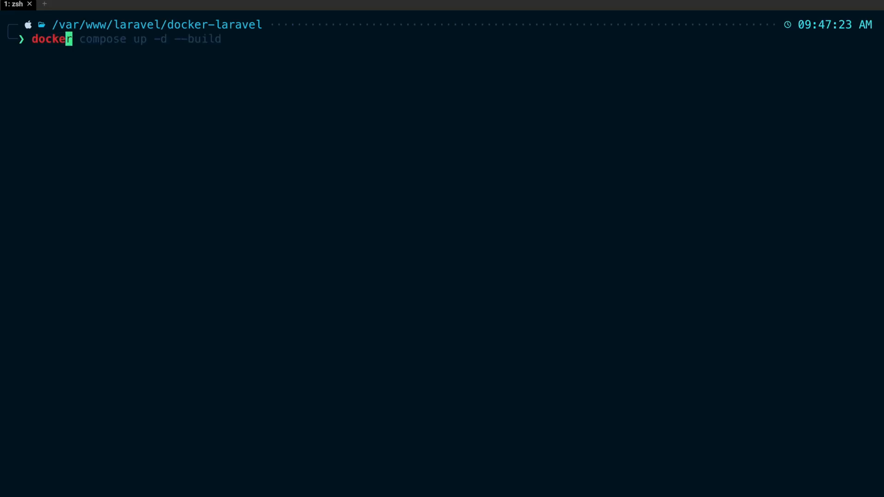
key("Return")
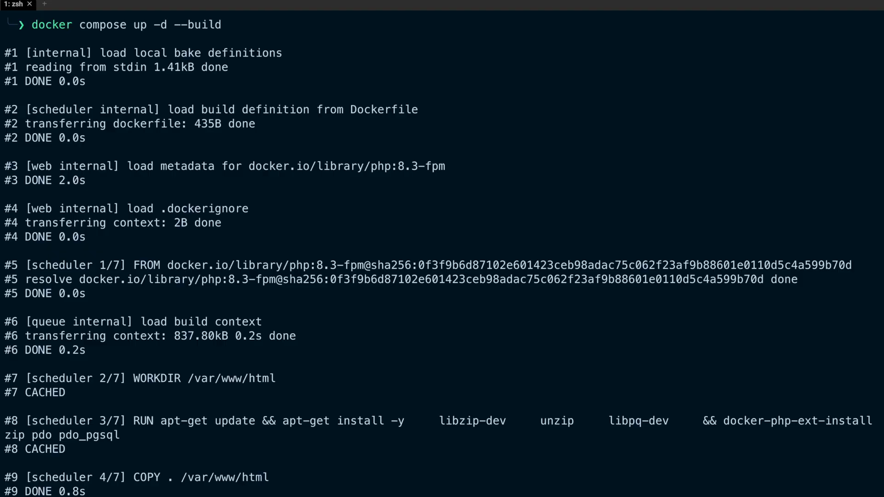
scroll("down", 3)
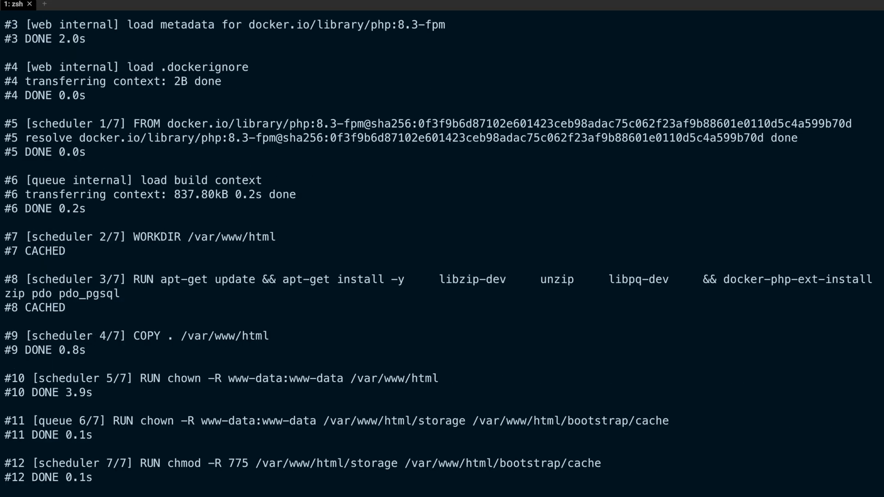
scroll("down", 3)
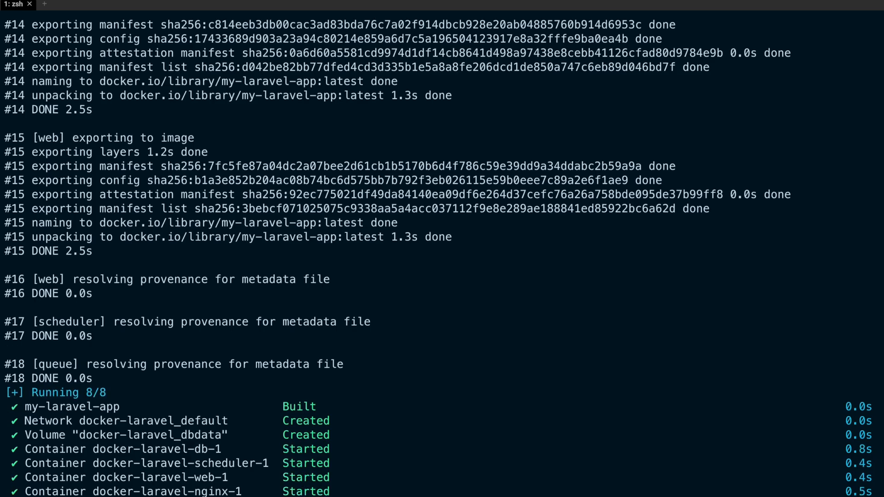
mouse_move(218, 368)
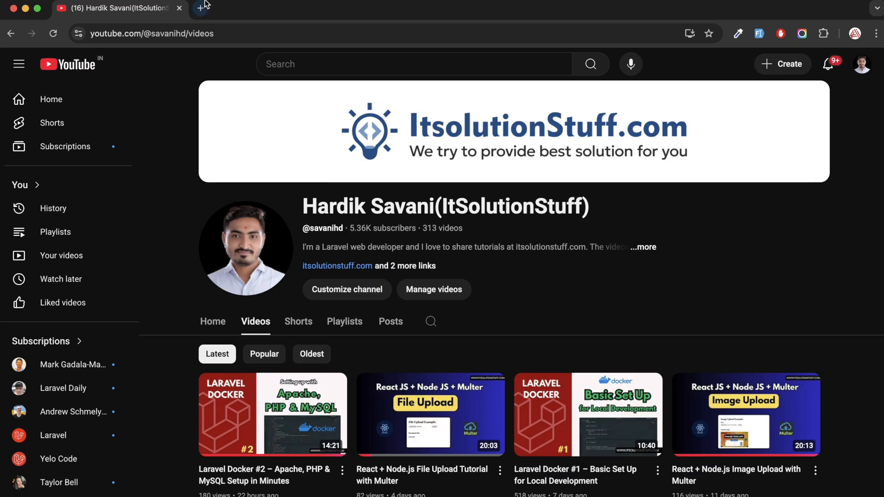
Load localhost:8080 in a new Chrome tab to see the Laravel welcome page.
type("localhost:800")
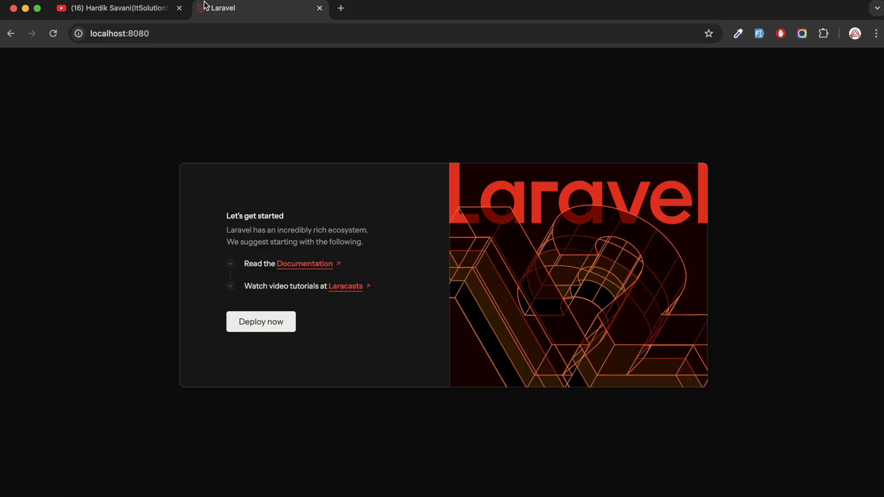
mouse_move(300, 134)
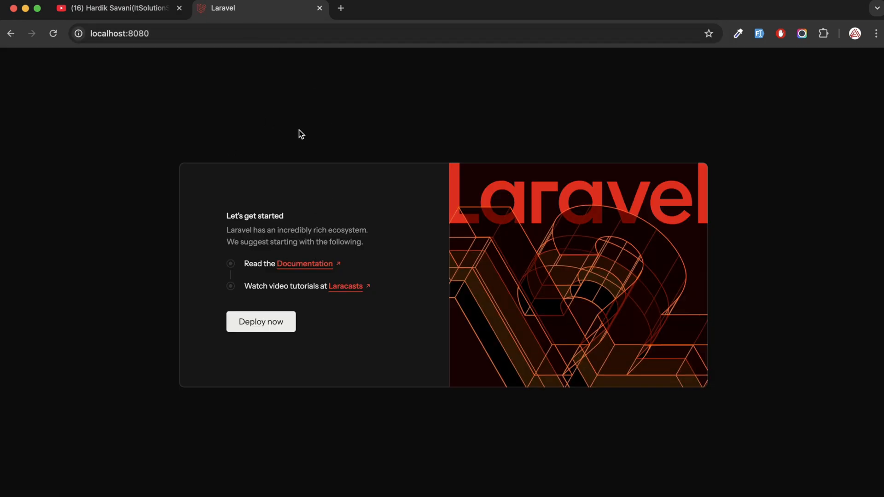
mouse_move(308, 47)
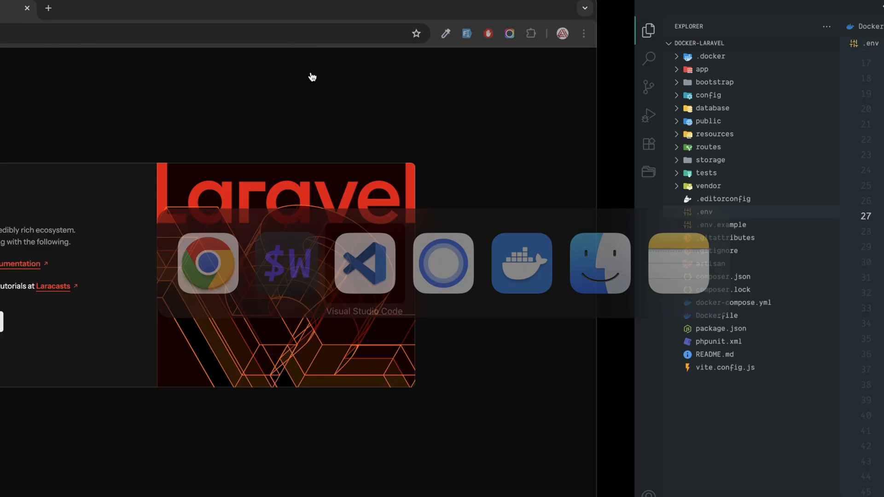
left_click(365, 263)
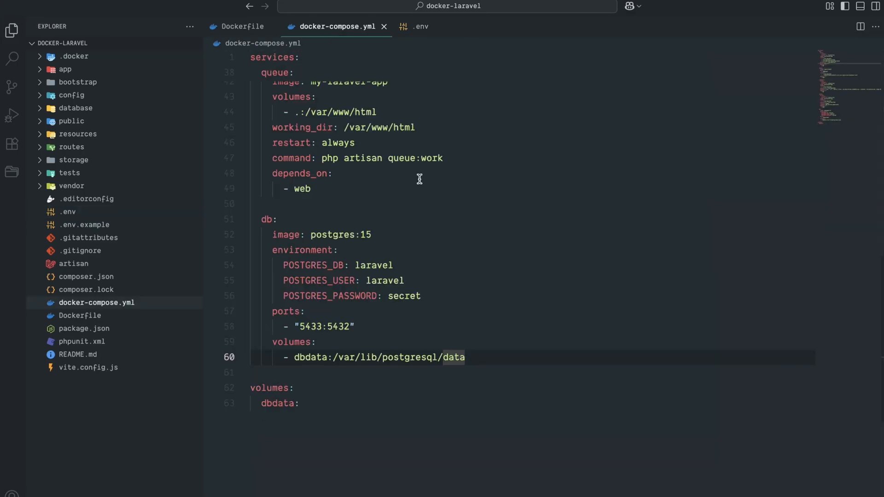
scroll("up", 3)
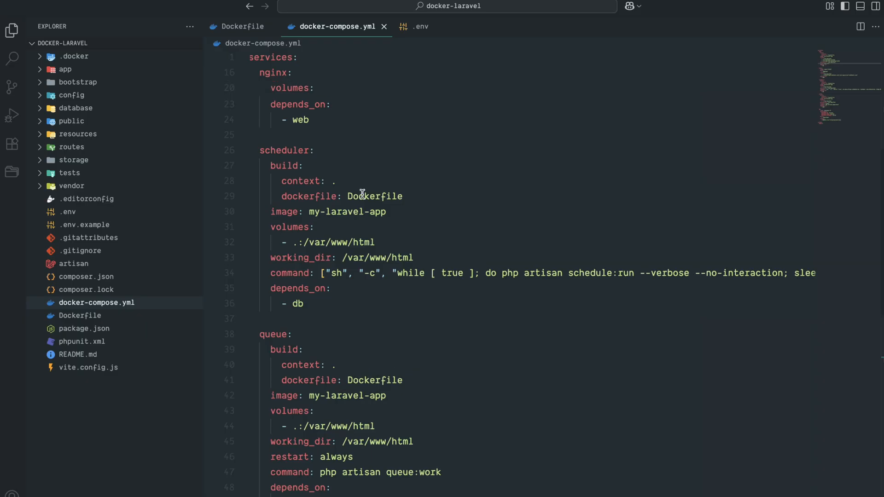
mouse_move(345, 232)
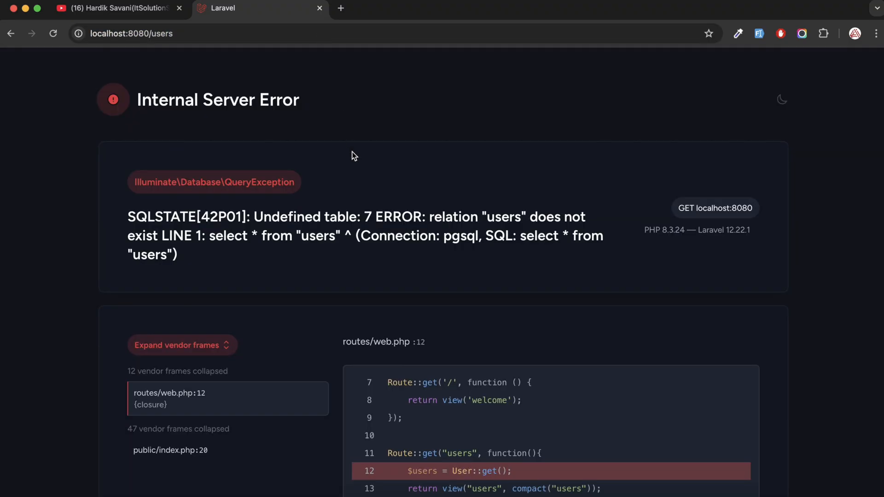
Scroll through the 'relation users does not exist' error on localhost:8080/users.
scroll("up", 3)
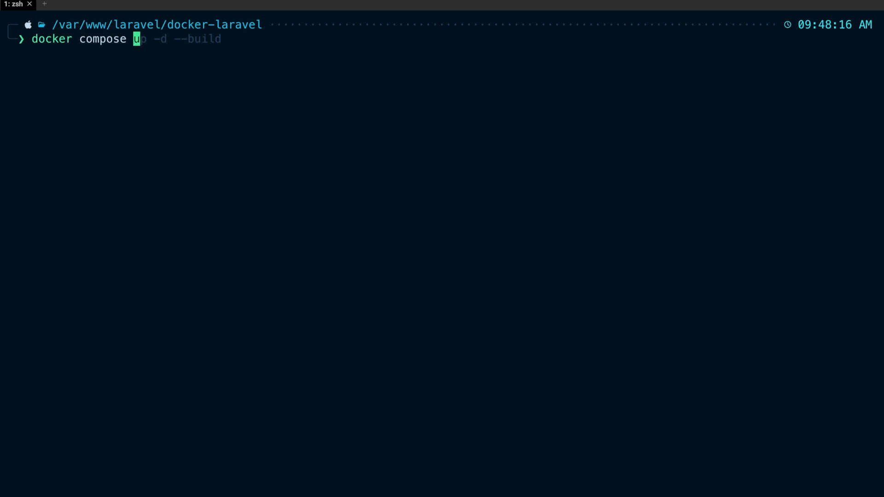
Run docker compose exec web php artisan migrate to create the database tables.
type("exec db psql -U laravel -d laravel")
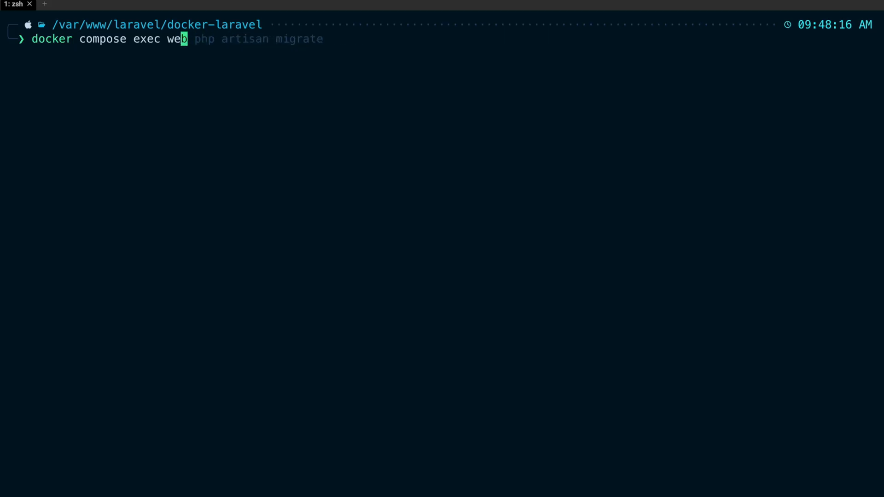
key("Return")
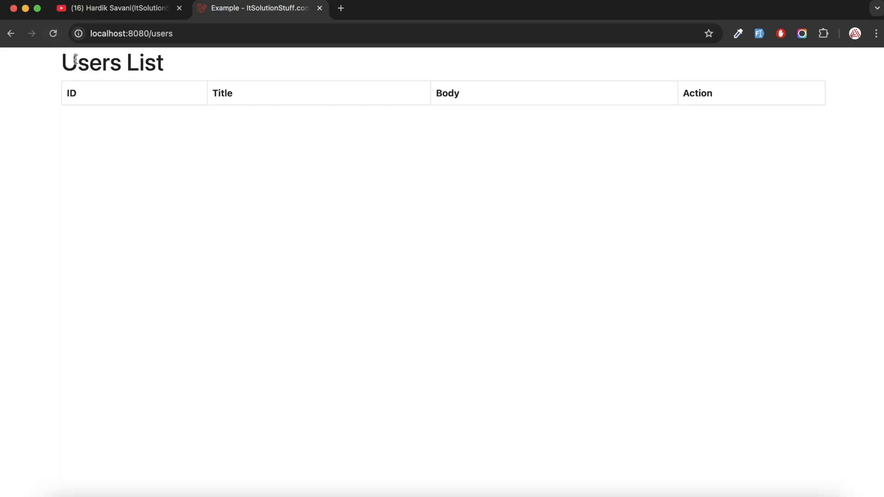
mouse_move(220, 167)
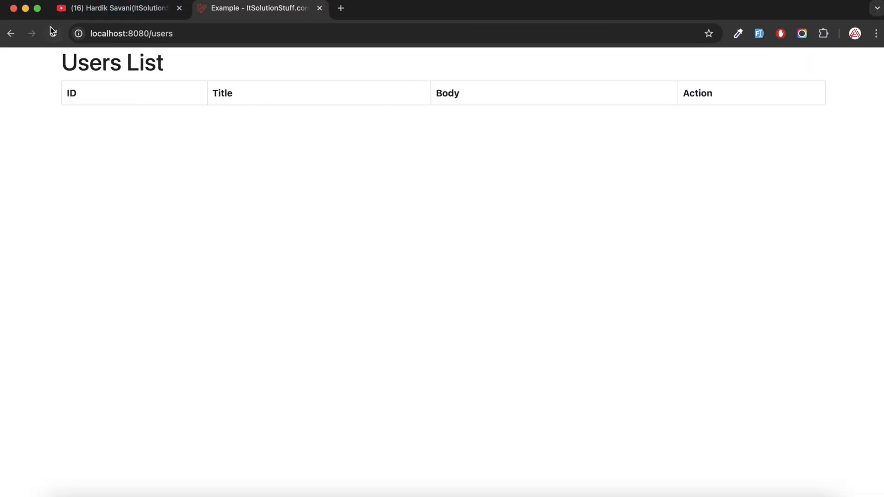
Reload the Users List page until the user Test 900 appears.
left_click(54, 33)
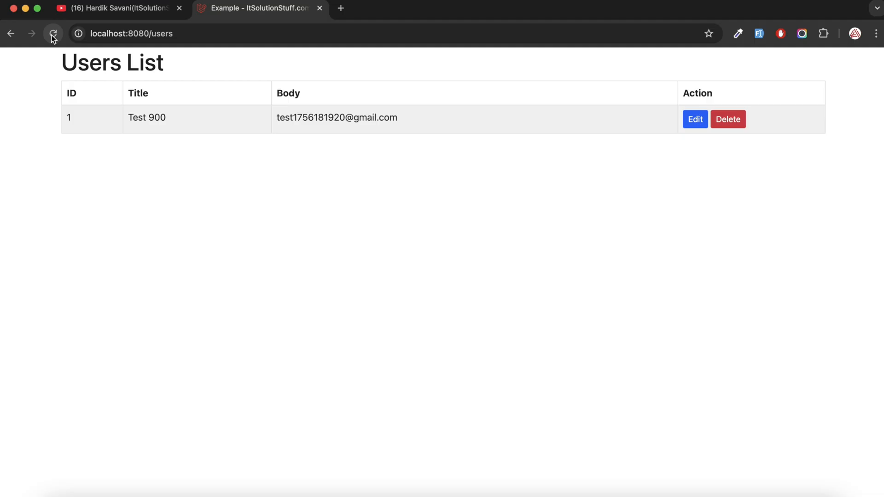
left_click(53, 33)
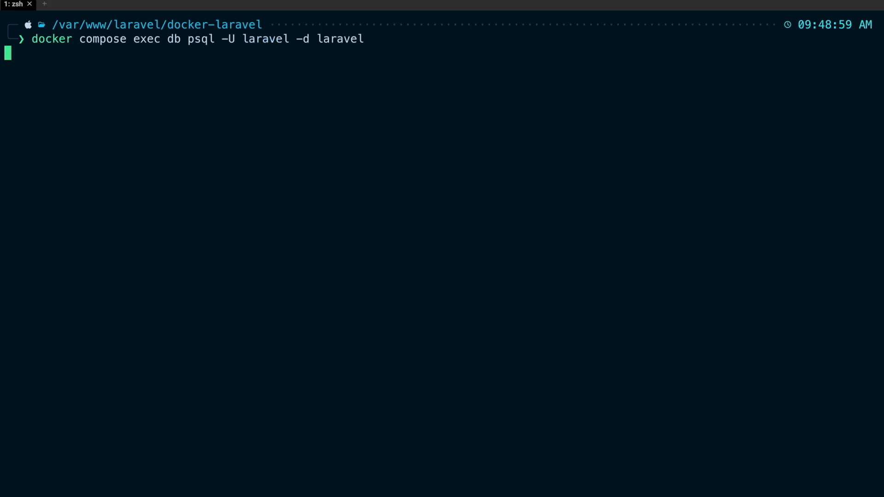
Start psql on the laravel database and run select * from users to list the four test users.
key("Return")
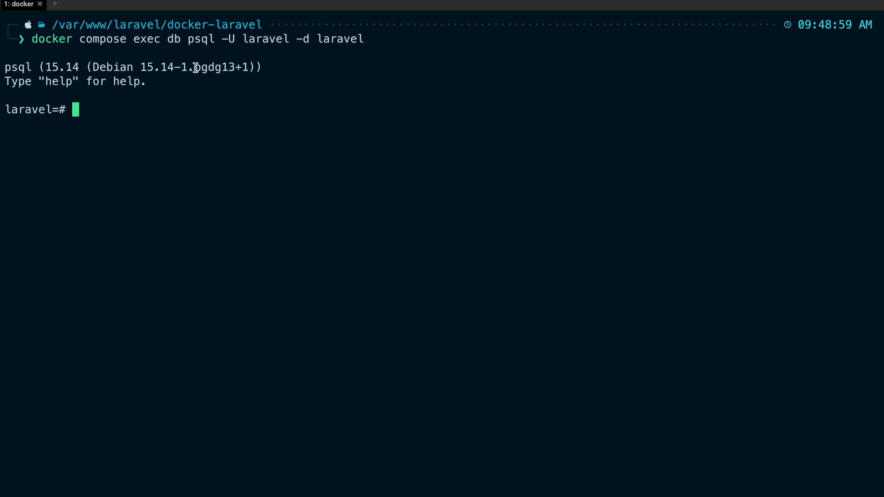
mouse_move(220, 96)
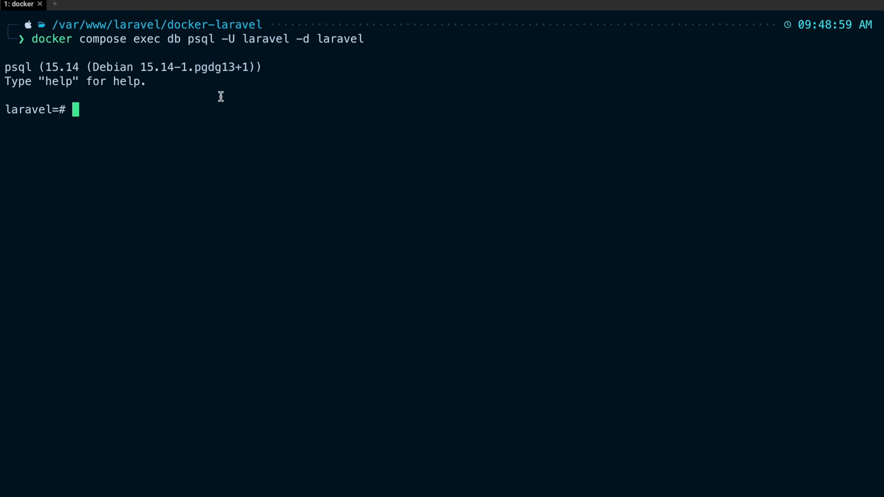
type("select")
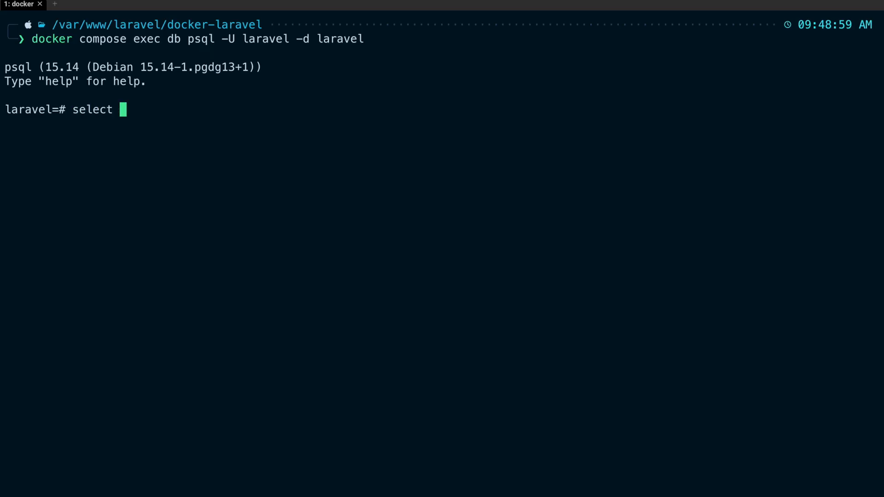
type("* from")
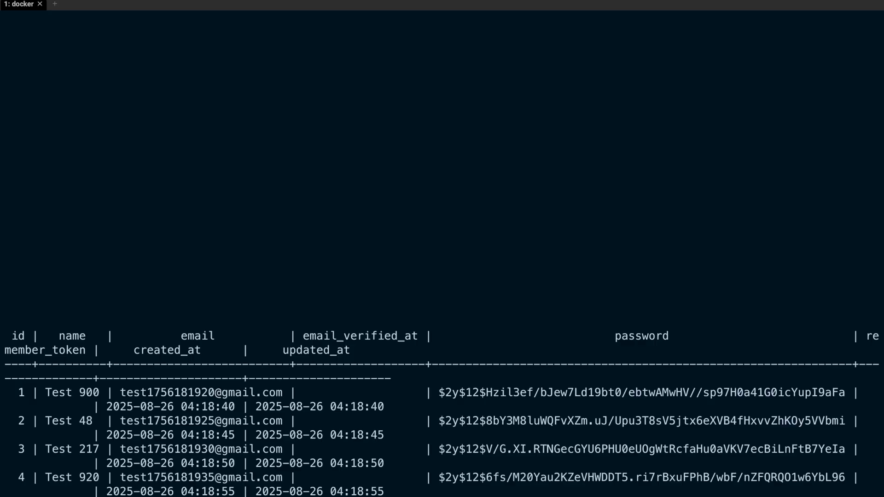
mouse_move(26, 469)
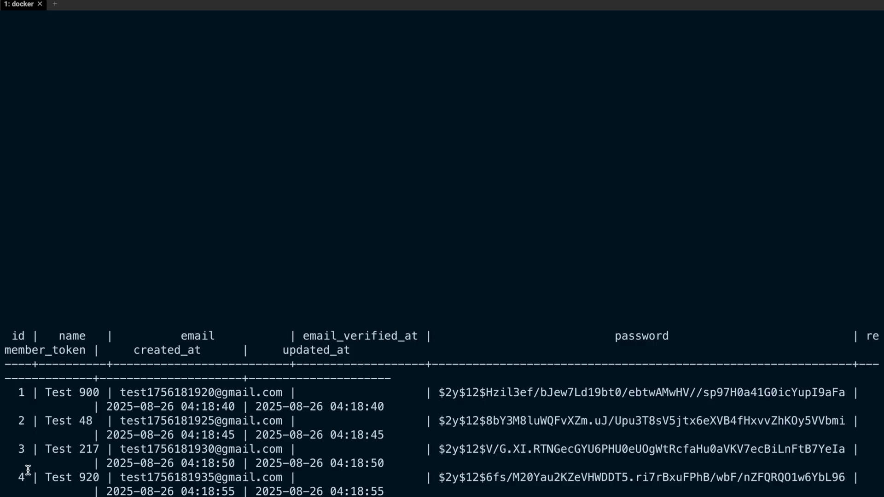
left_click(257, 8)
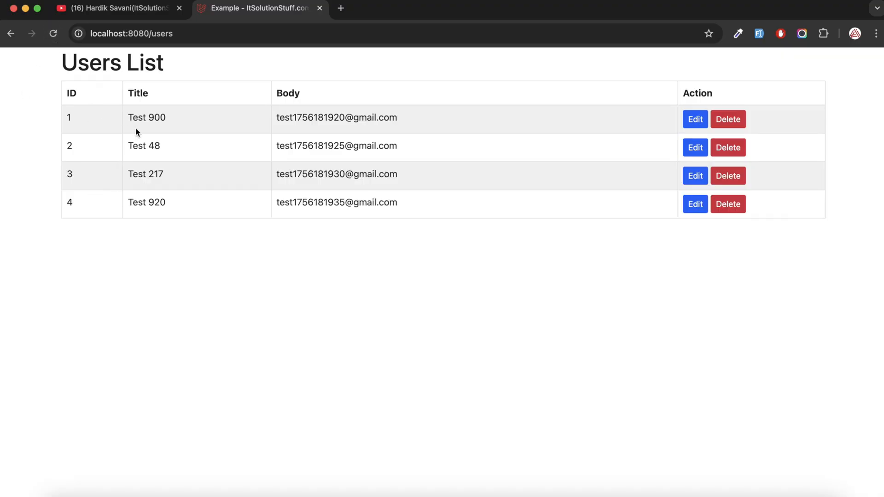
mouse_move(129, 130)
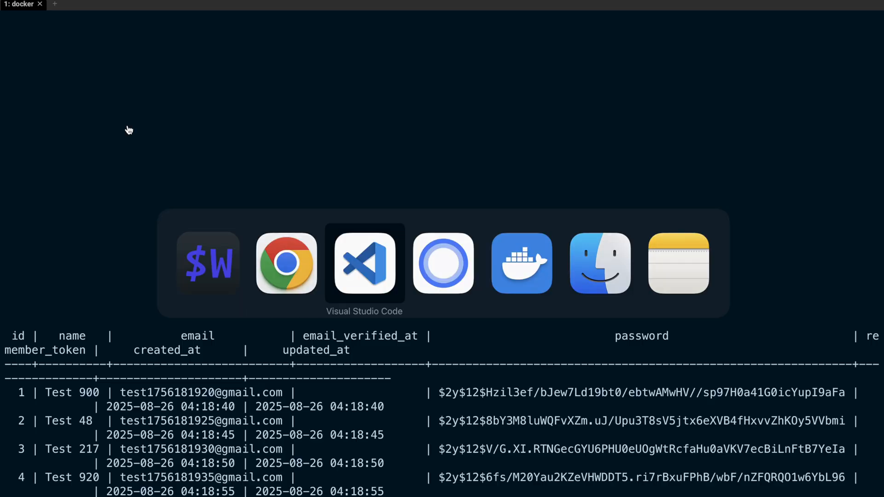
Bring docker-compose.yml back into view showing the nginx, scheduler and queue services.
left_click(364, 263)
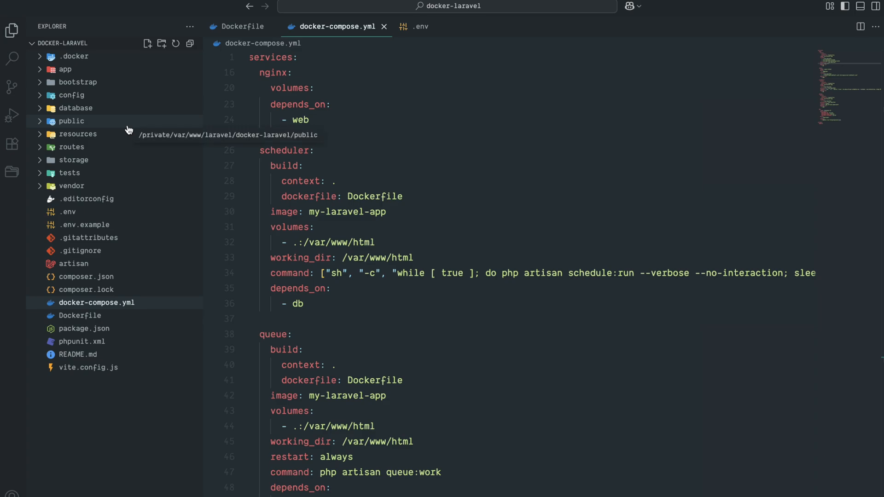